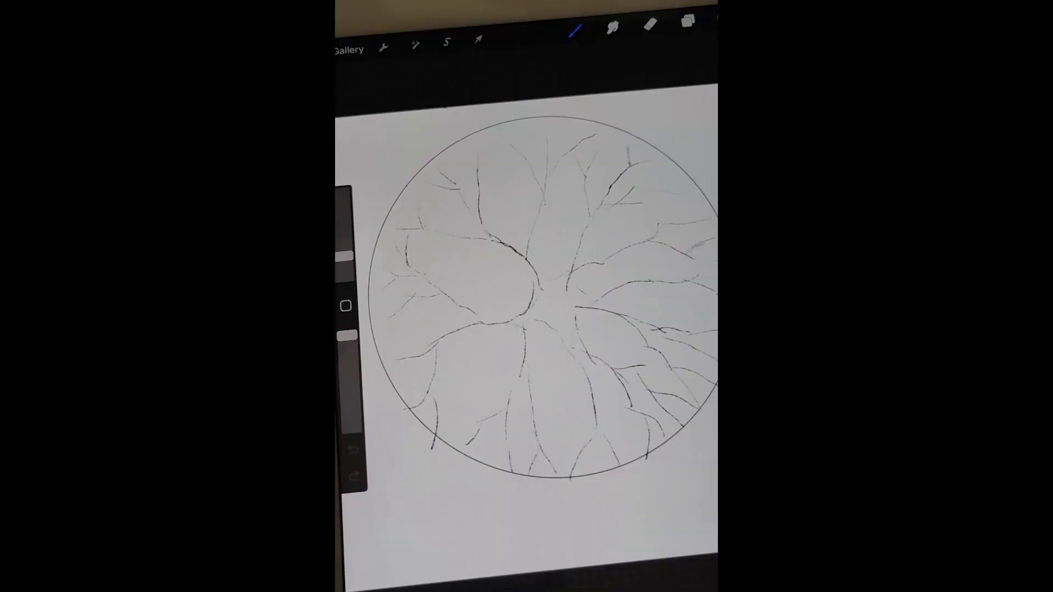
Select the inking brush and start tracing the pencil branch guide in bold black ink
click(685, 25)
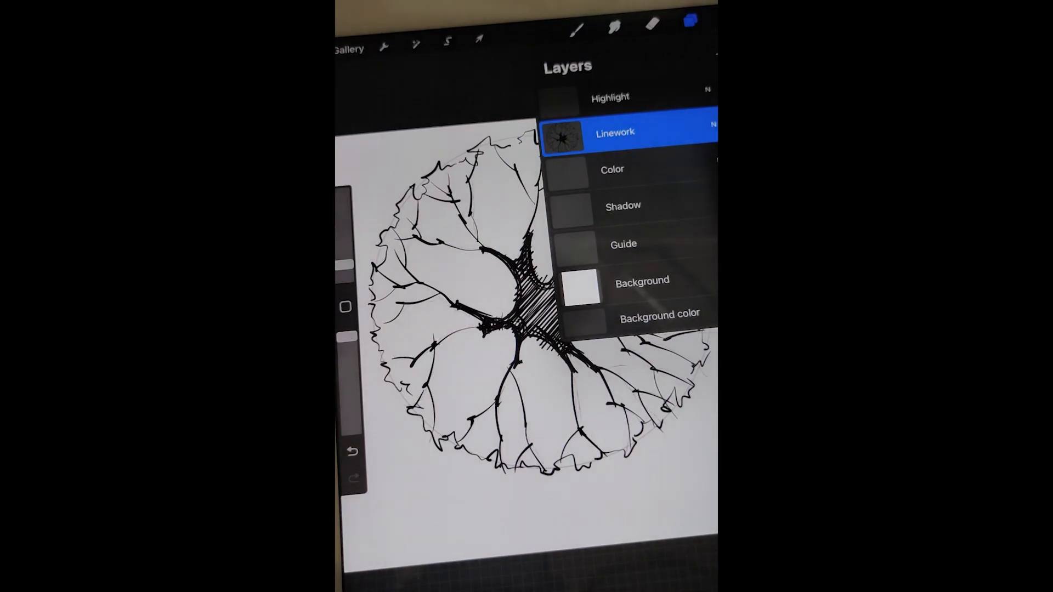
Make the Color layer beneath the linework the active painting layer
click(687, 26)
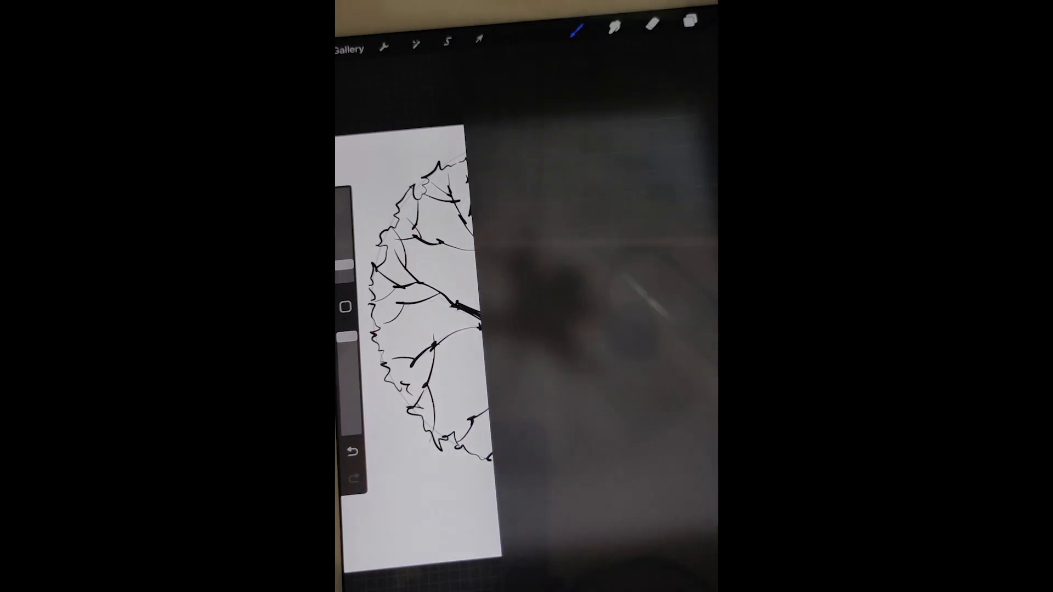
click(577, 32)
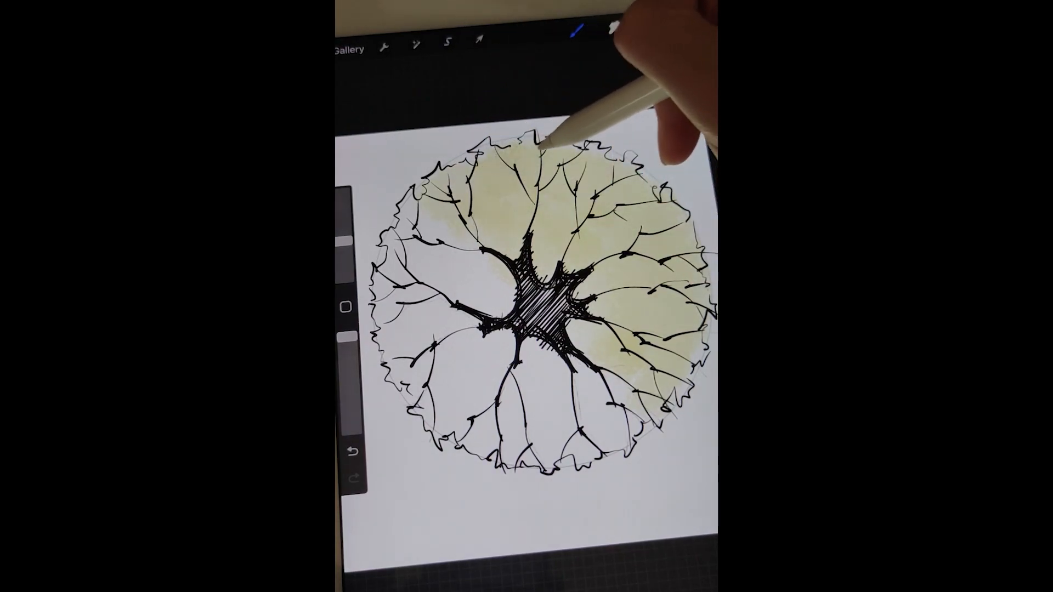
Wash the whole crown in soft pale yellow then light green watercolor under the ink lines
click(612, 31)
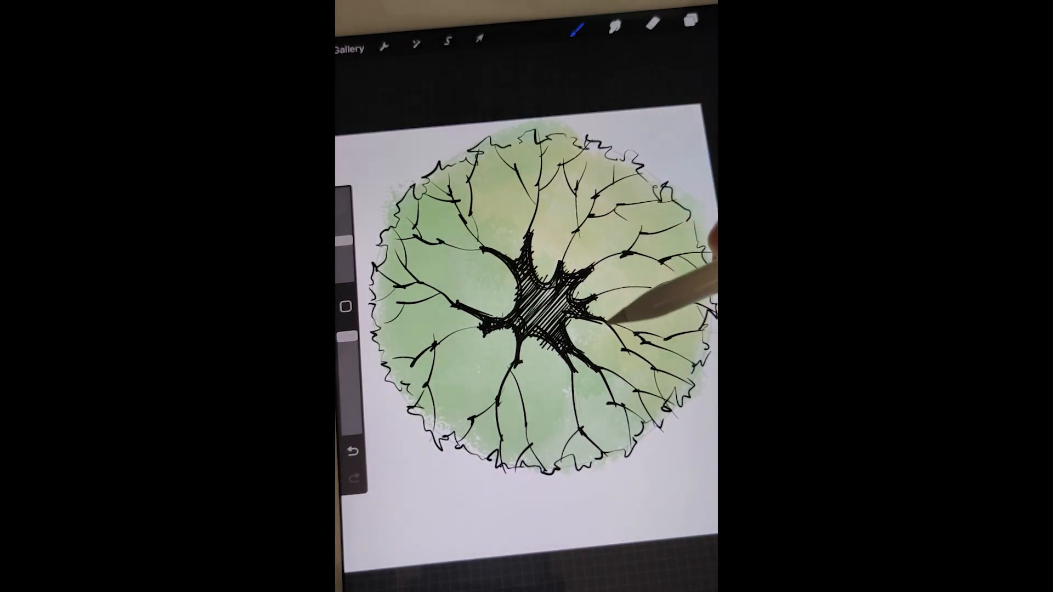
Deepen the canopy with mottled darker green, strongest toward the ragged outer edge
click(351, 455)
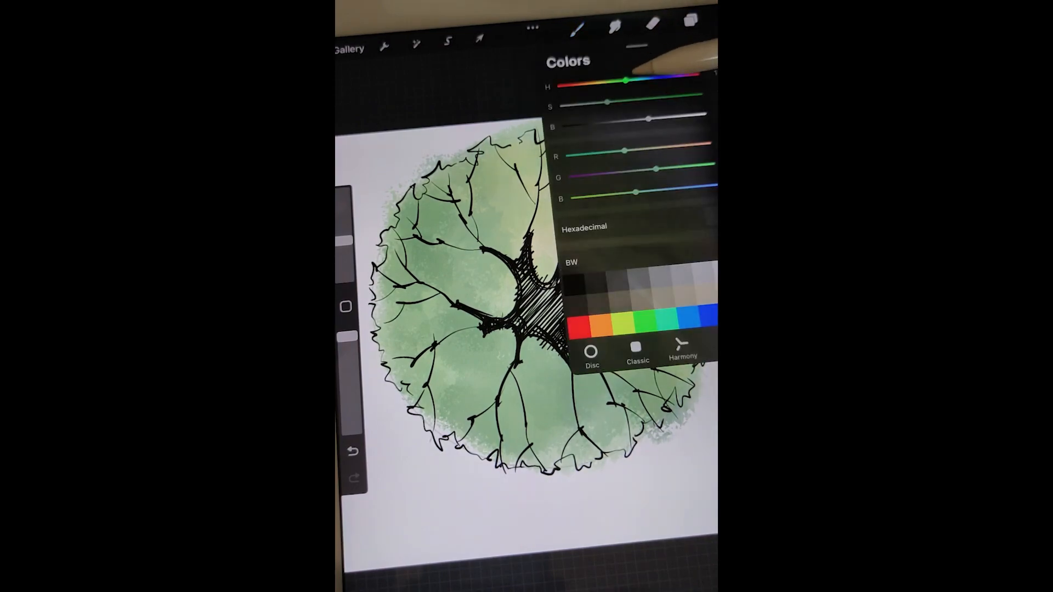
Shift the HSB colour to a deeper green and dab shading patches over the upper crown
drag(668, 118, 618, 119)
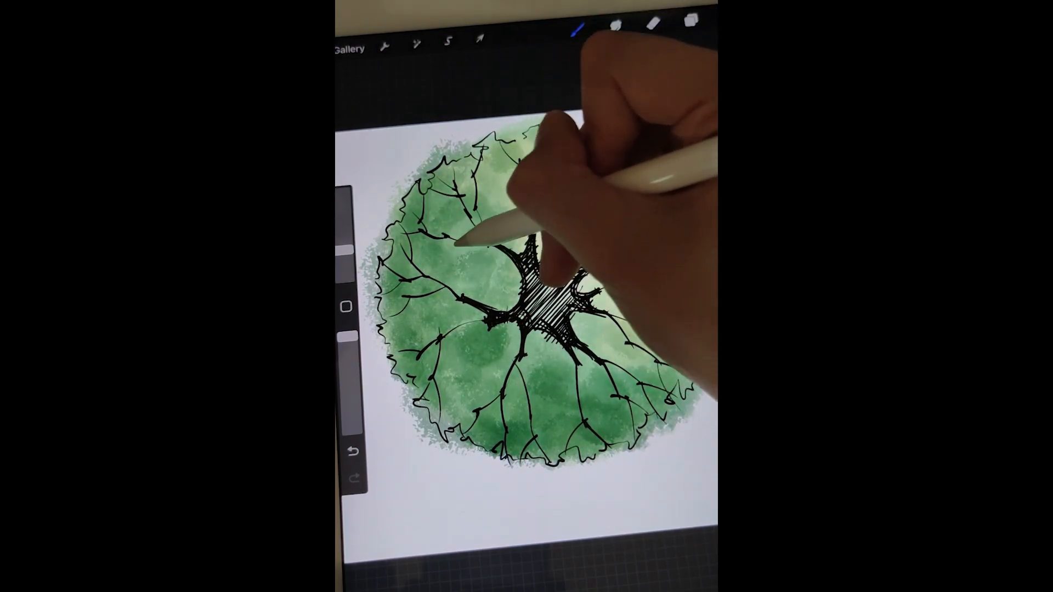
click(693, 22)
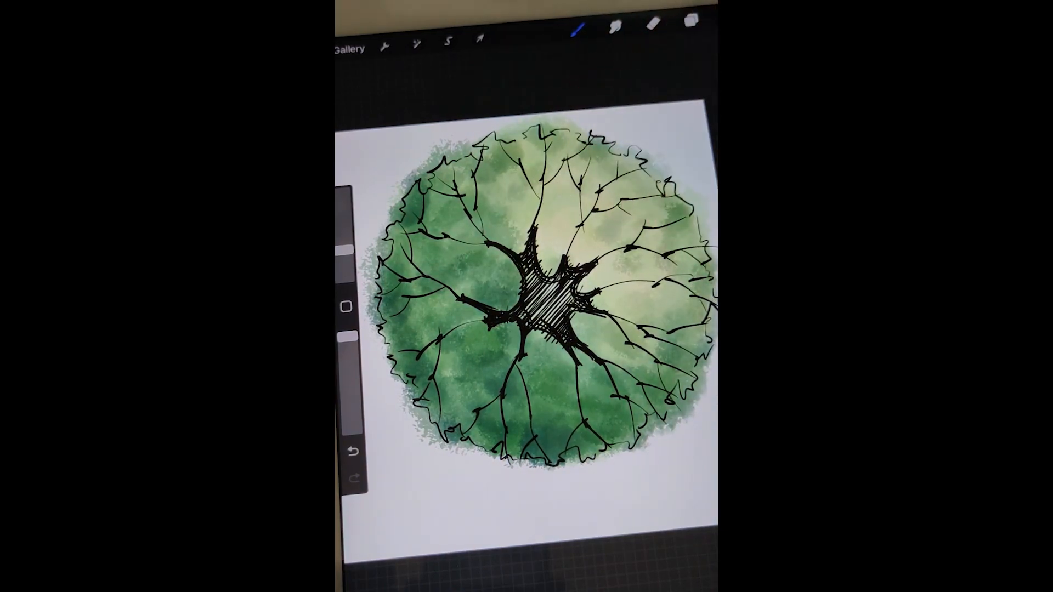
Bring up the Colors panel and make a darker green the active paint colour
click(689, 24)
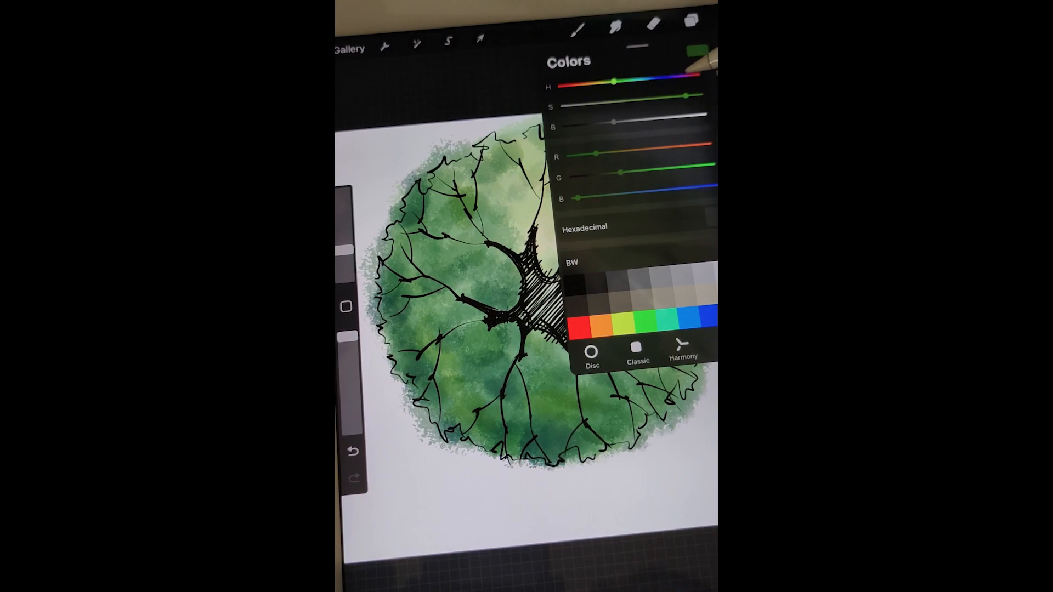
Paint a soft blue watercolour shadow spilling from the tree's lower-left edge on the Shadow layer
drag(614, 82, 649, 80)
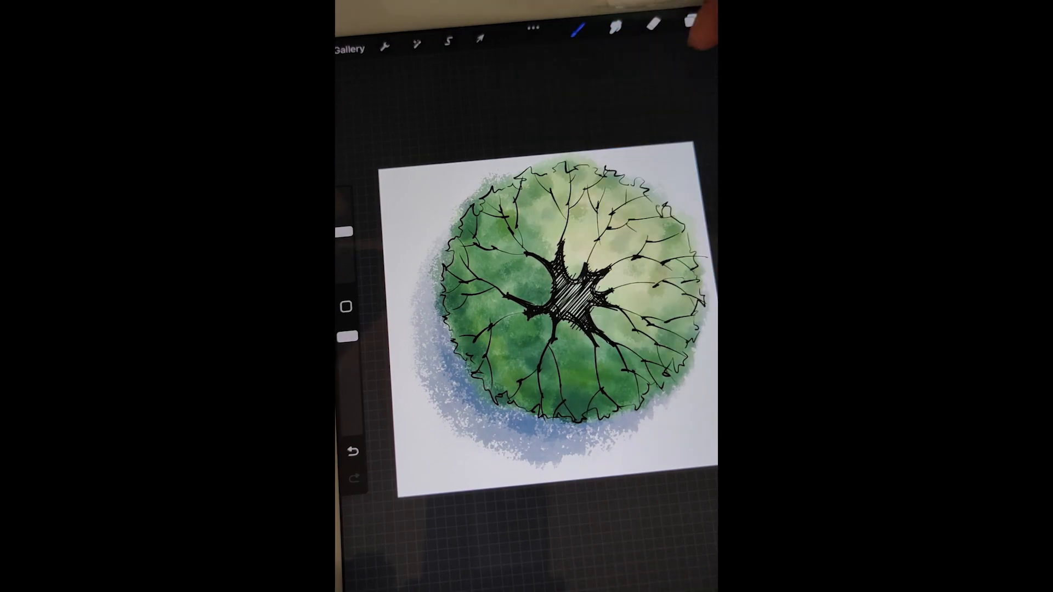
Paint loose white highlight strokes over the foliage on the Highlight layer
click(581, 29)
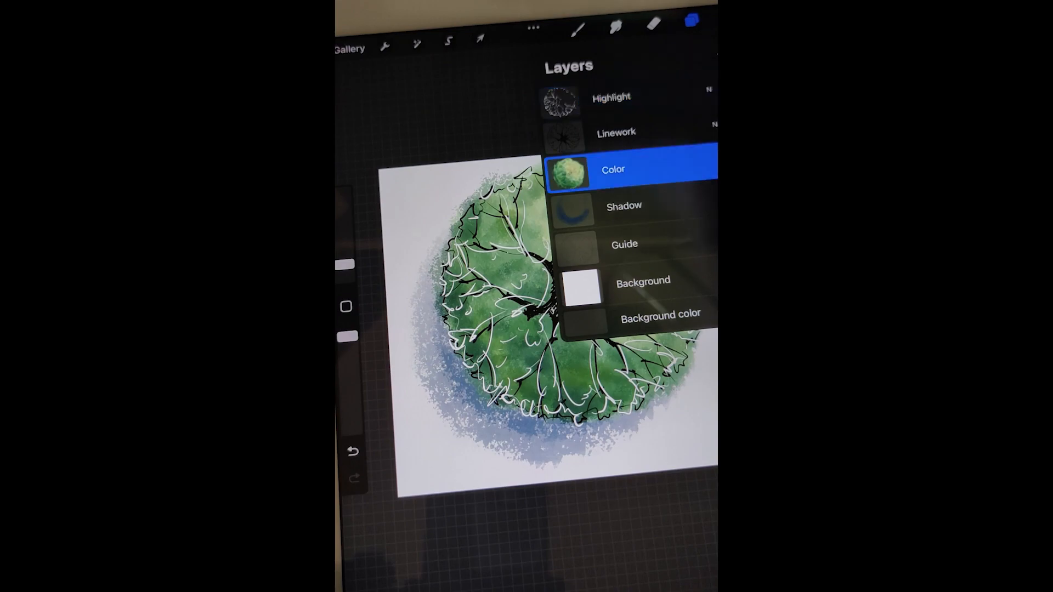
click(688, 24)
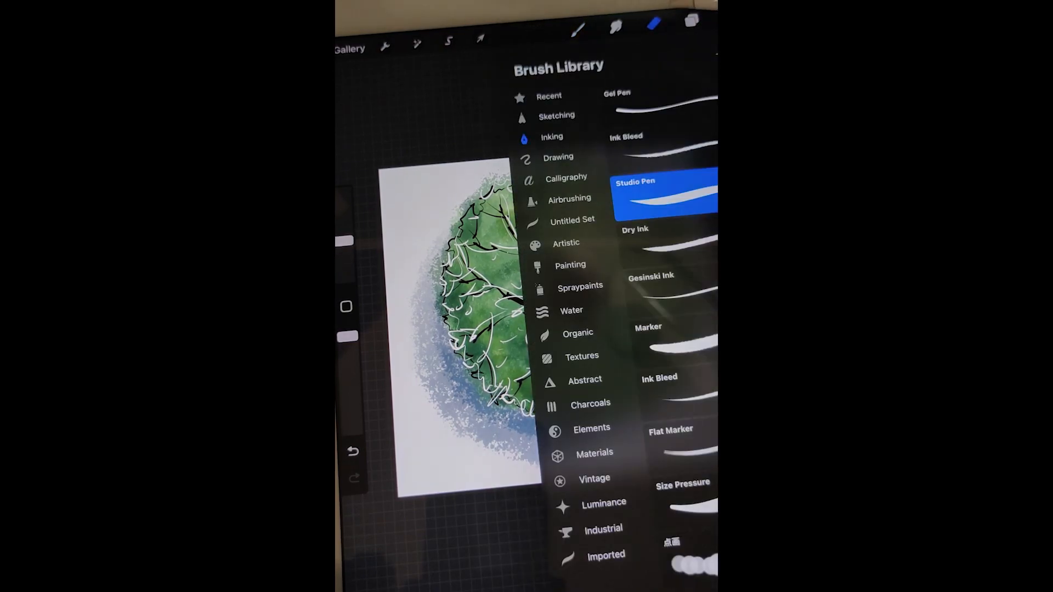
With the Studio Pen in white, add highlight marks beside the branches and leaf edges
click(561, 158)
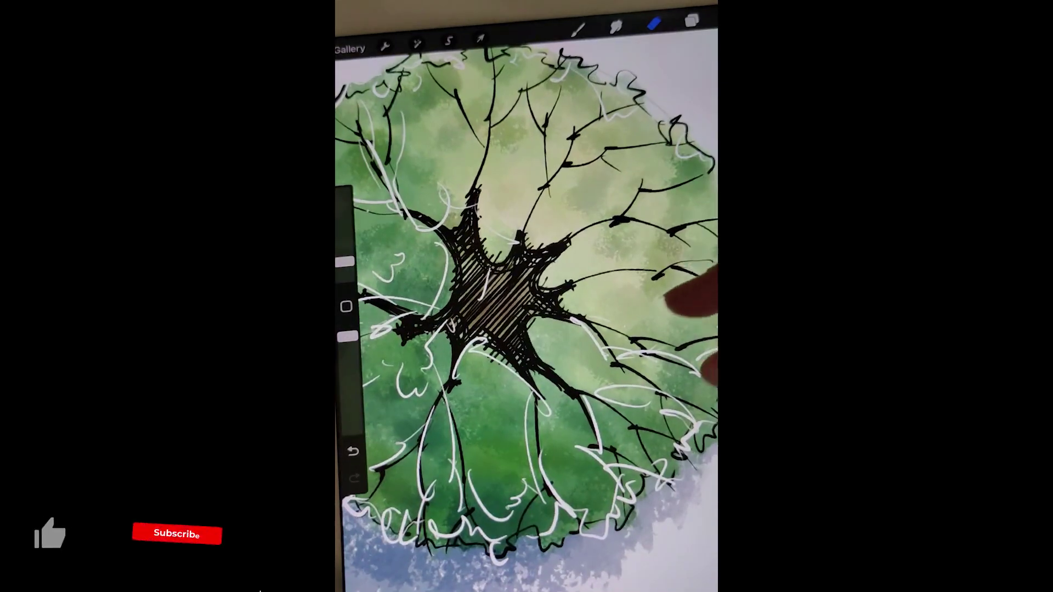
click(176, 536)
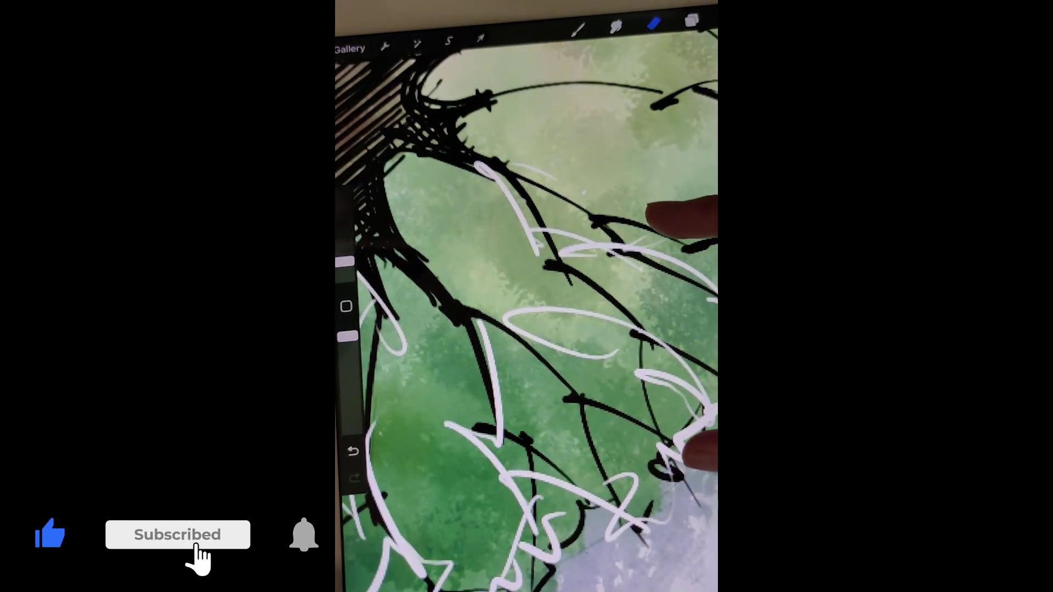